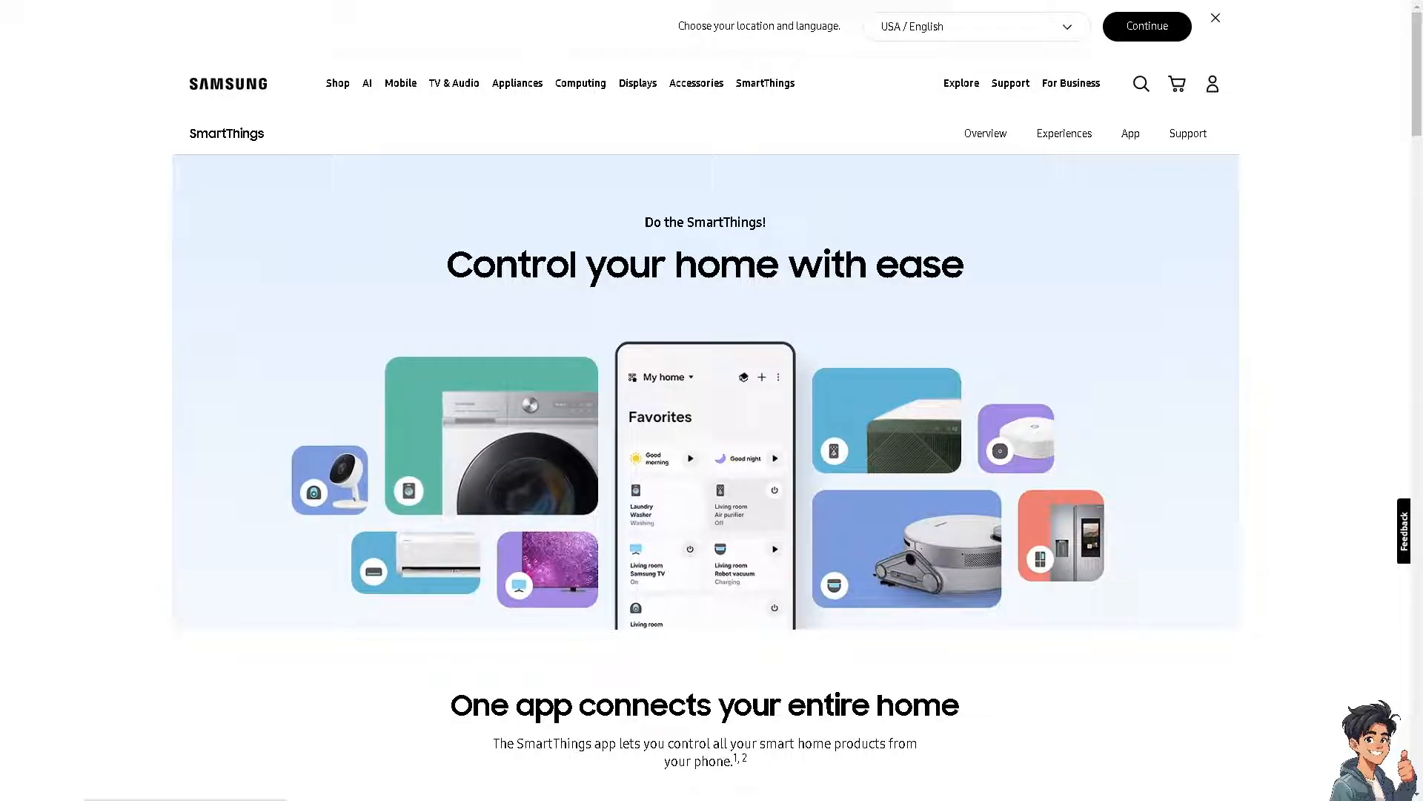
- Scroll down the SmartThings page to the partner brands section
{"action": "scroll", "scroll_direction": "down", "scroll_amount": 3}
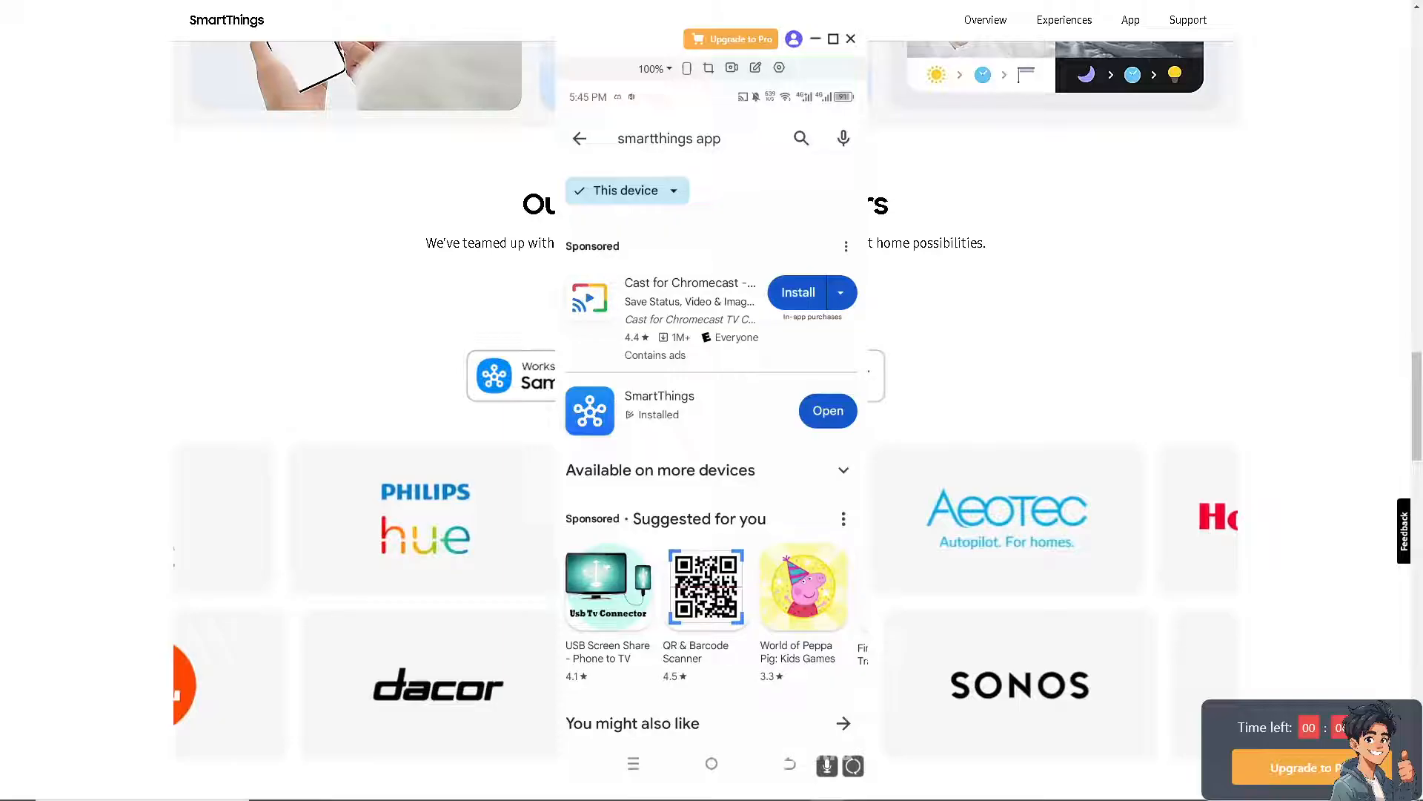
- Launch the installed SmartThings app from its Play Store listing
{"action": "left_click", "coordinate": [659, 404]}
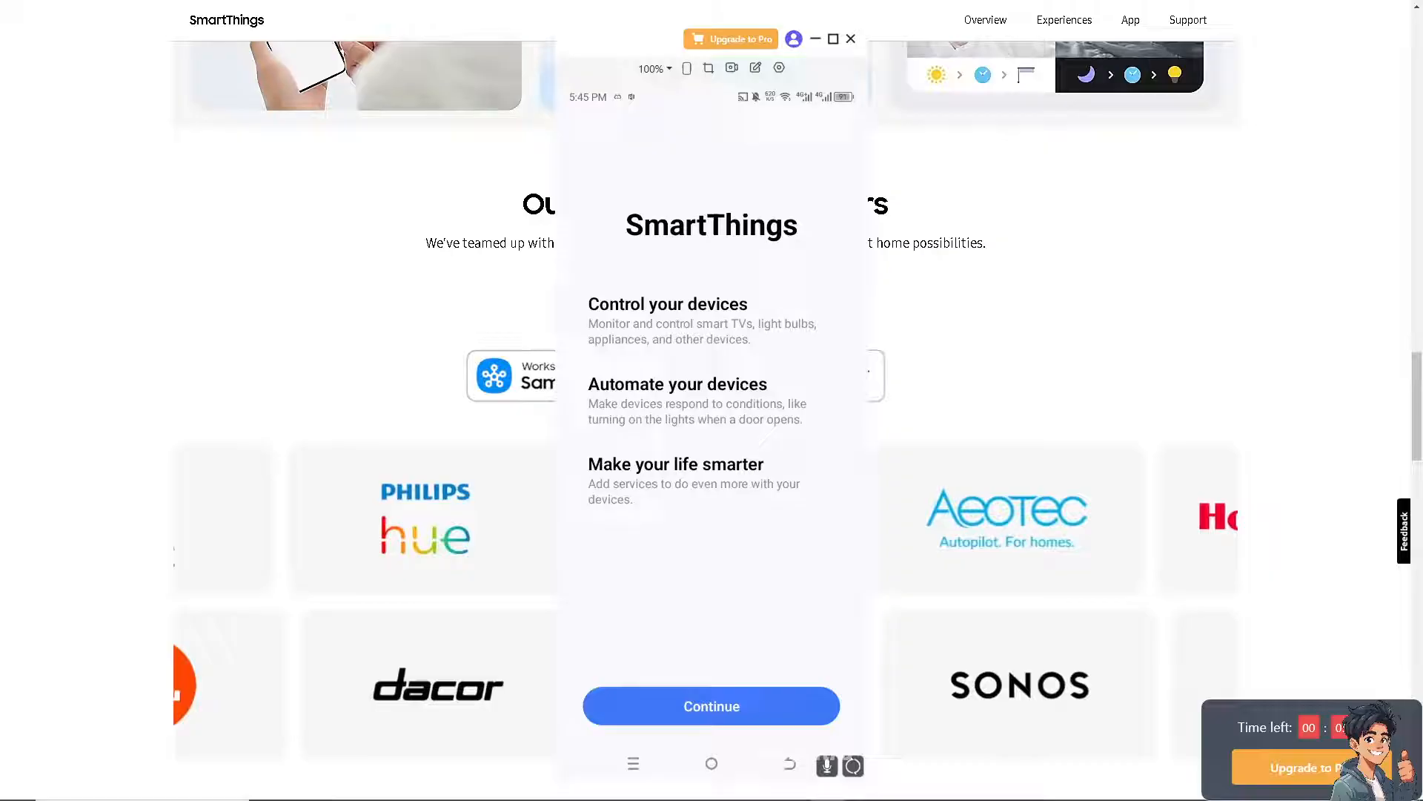
- Page past the SmartThings welcome screen and through the permissions overview
{"action": "left_click", "coordinate": [711, 705]}
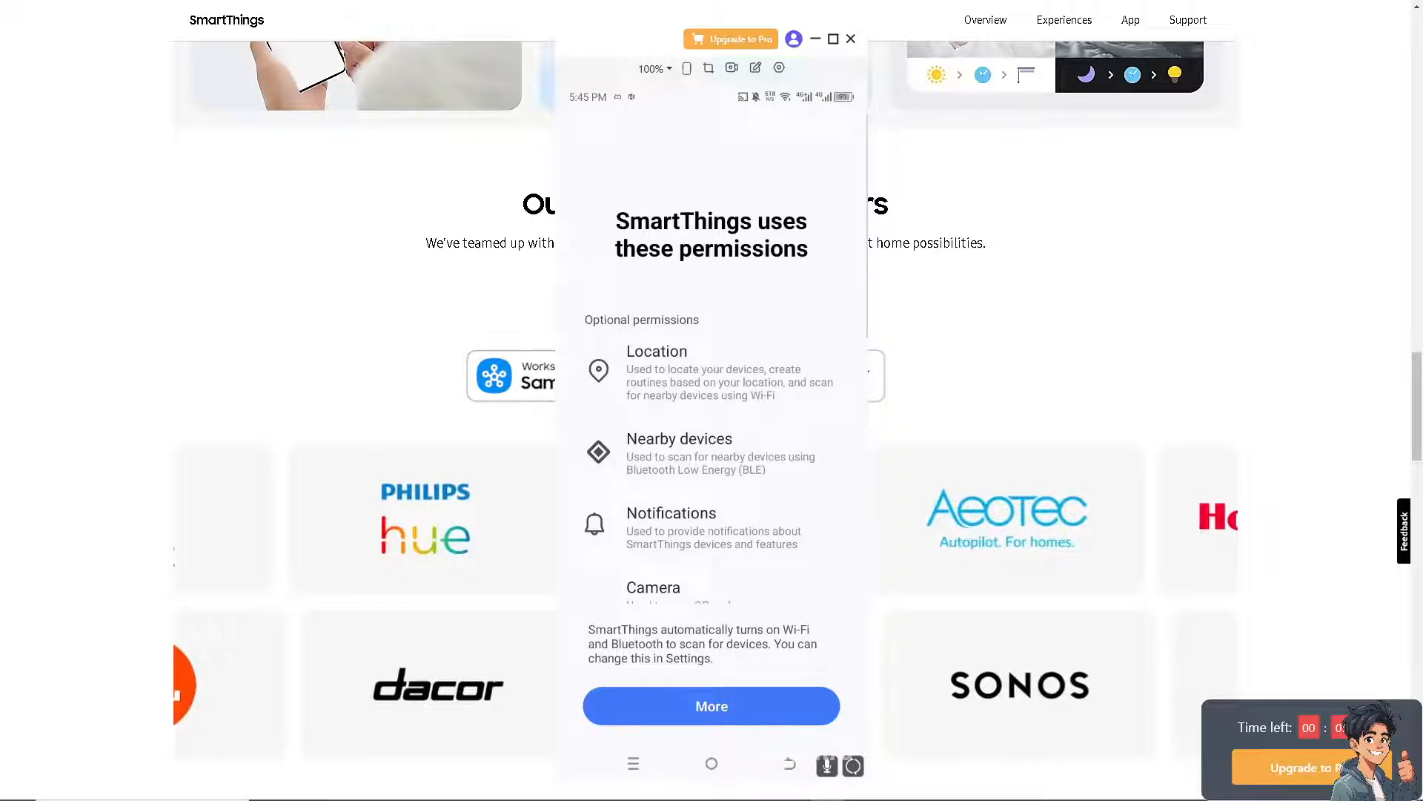
{"action": "left_click", "coordinate": [711, 705]}
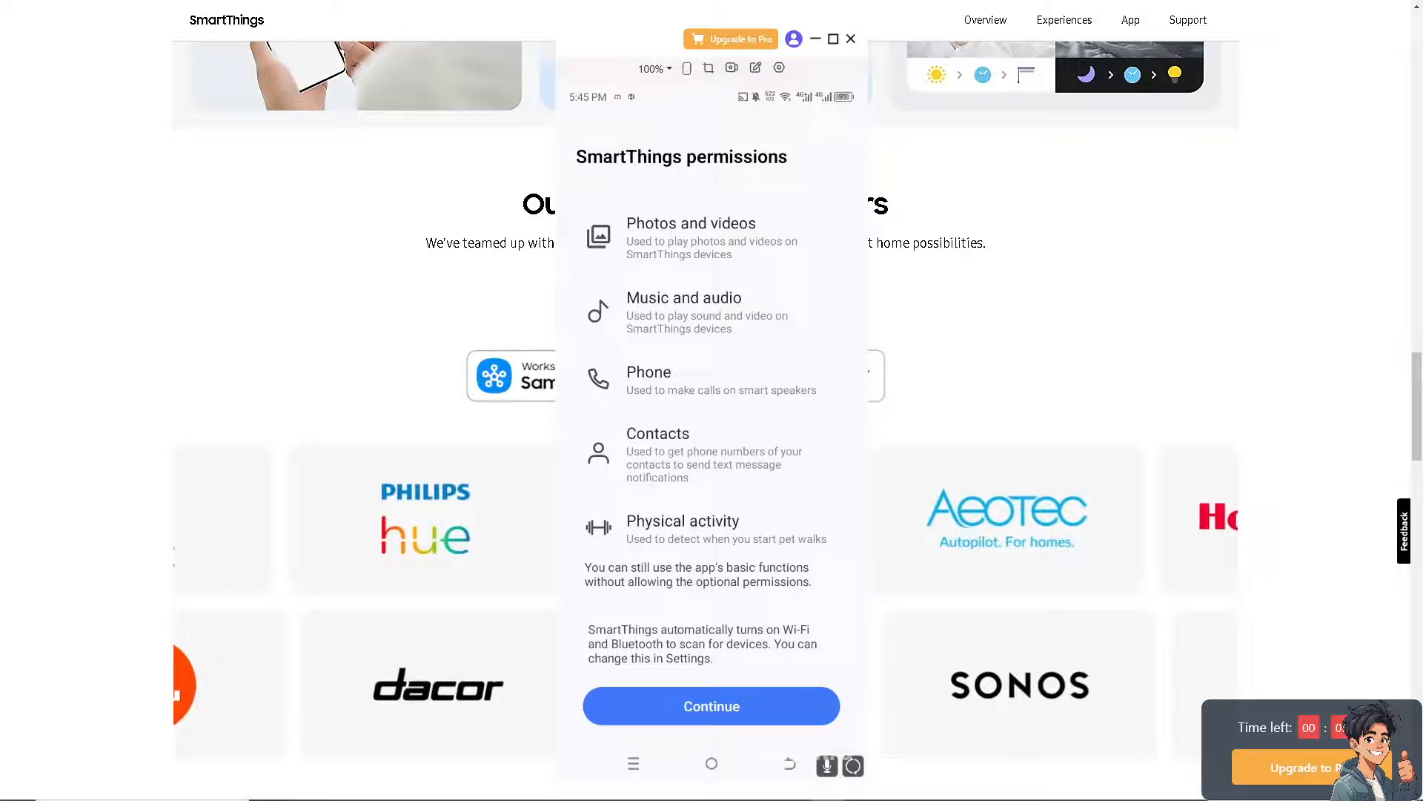
{"action": "left_click", "coordinate": [711, 705]}
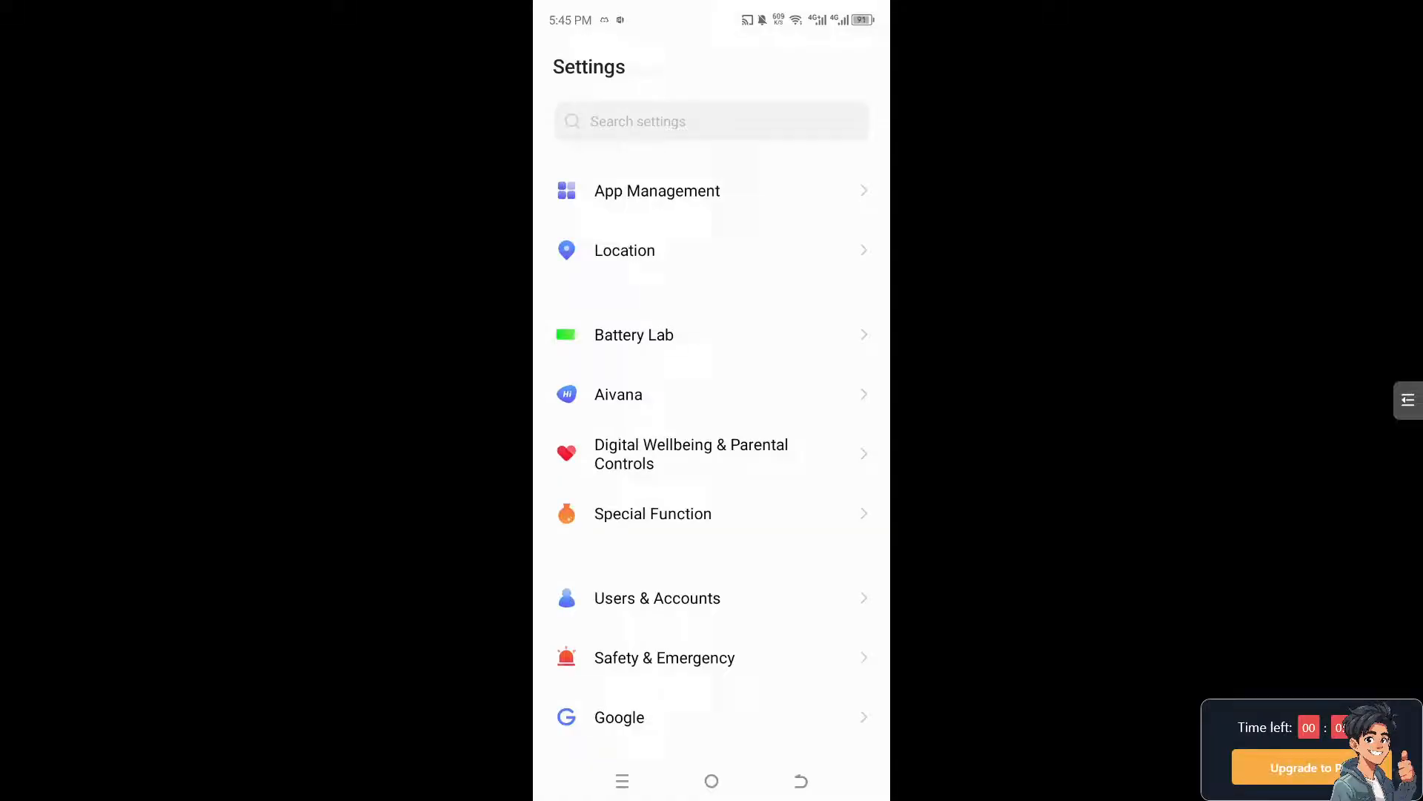
- Search App Management's installed app list for 'smart' to find SmartThings
{"action": "left_click", "coordinate": [711, 190]}
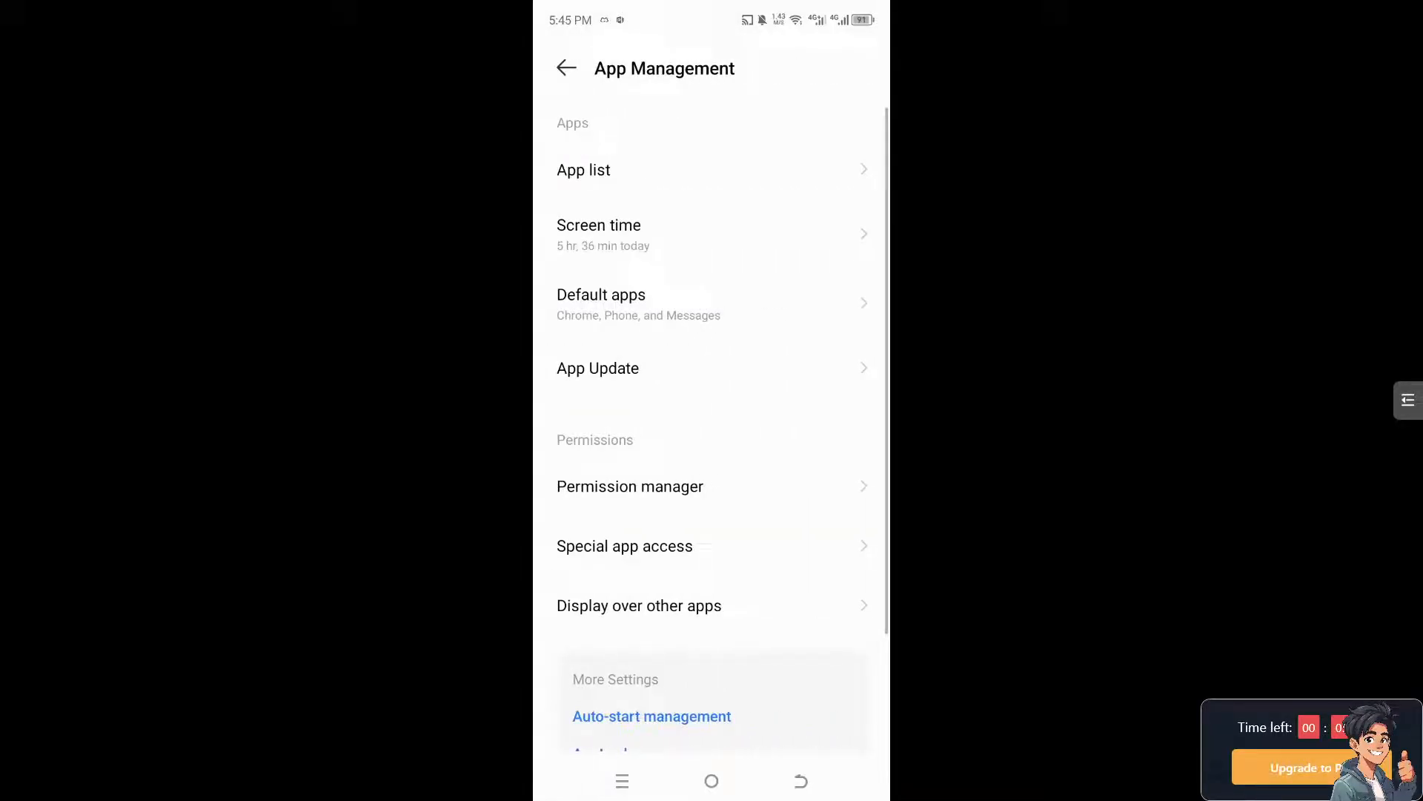
{"action": "left_click", "coordinate": [583, 170]}
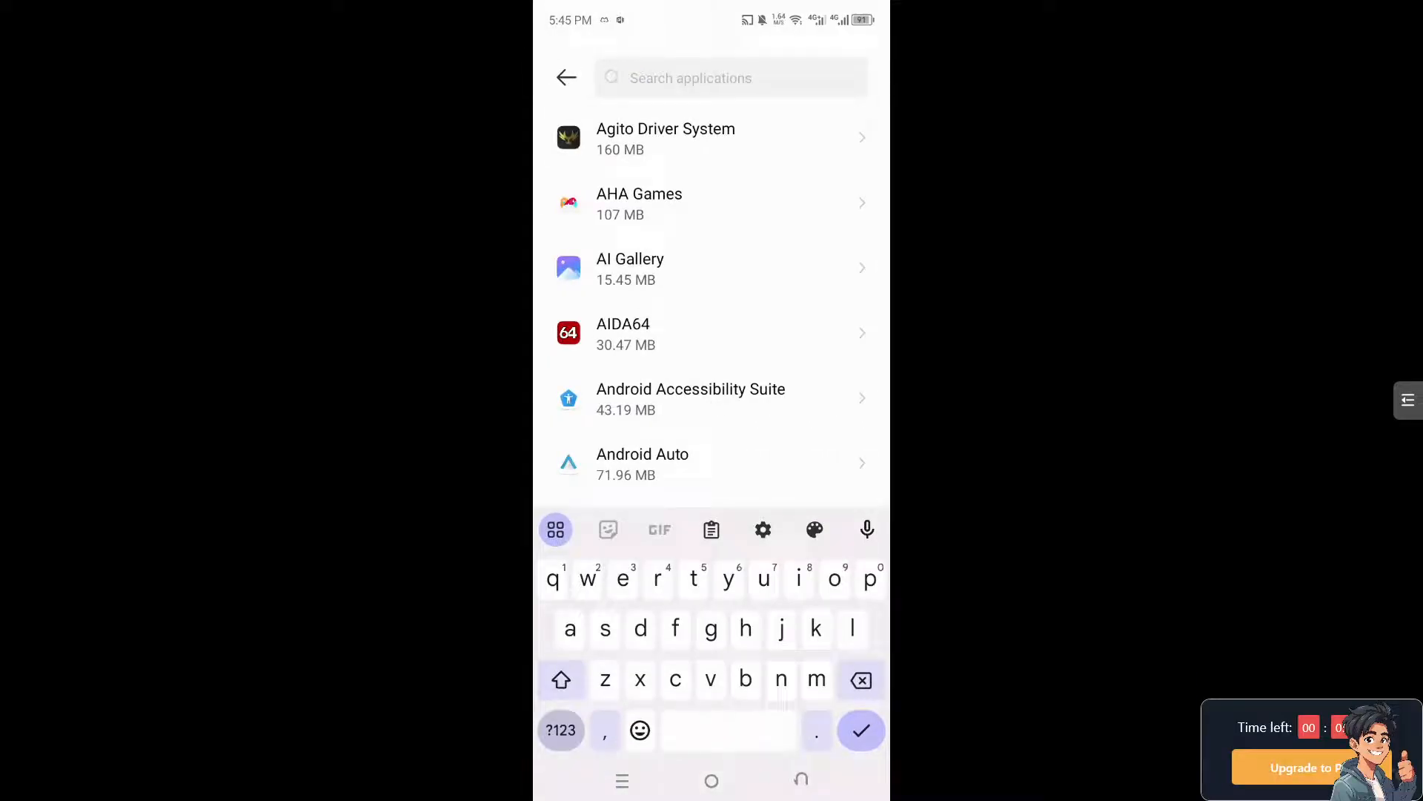
{"action": "type", "text": "smart"}
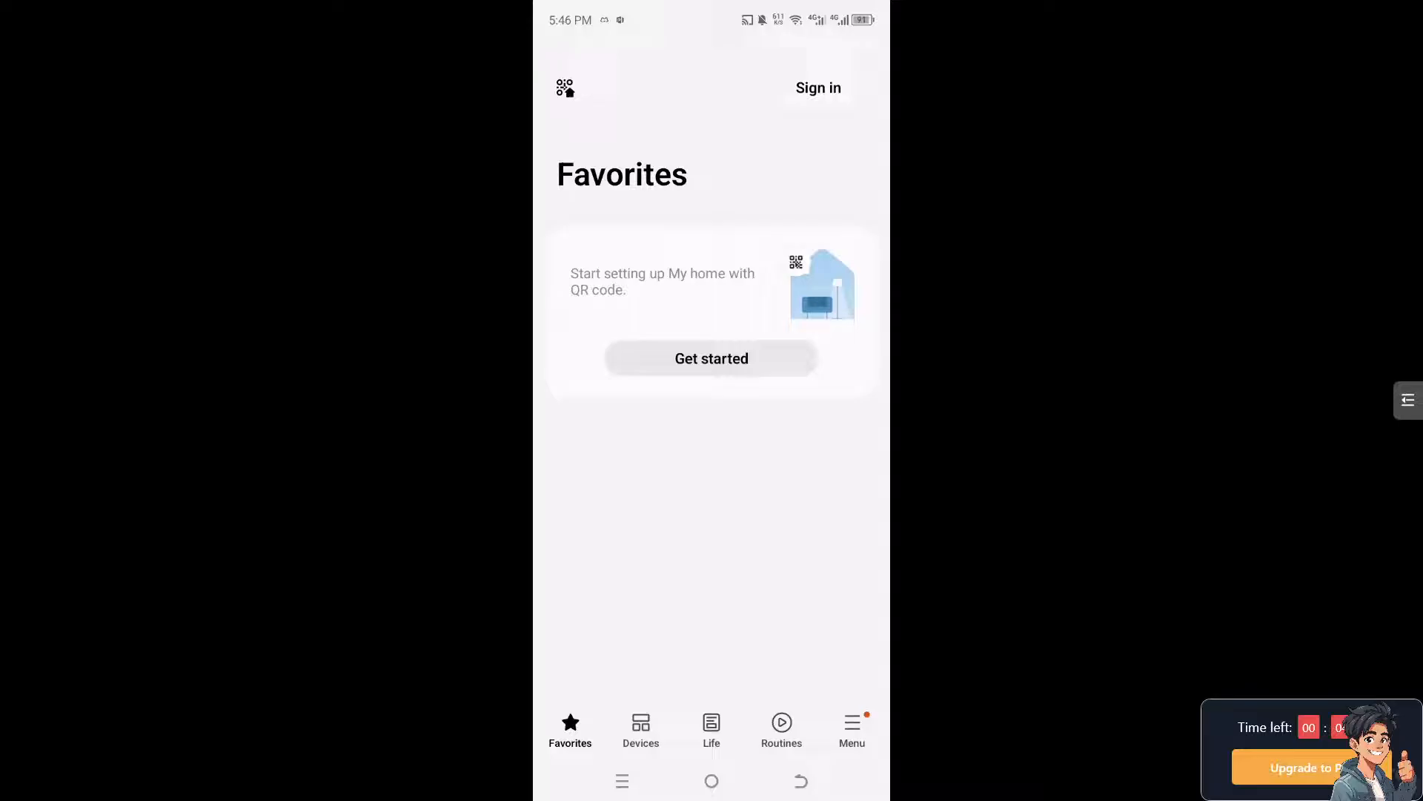
- Show SmartThings' Mobile data & Wi-Fi settings: background data on, zero usage
{"action": "left_click", "coordinate": [816, 87]}
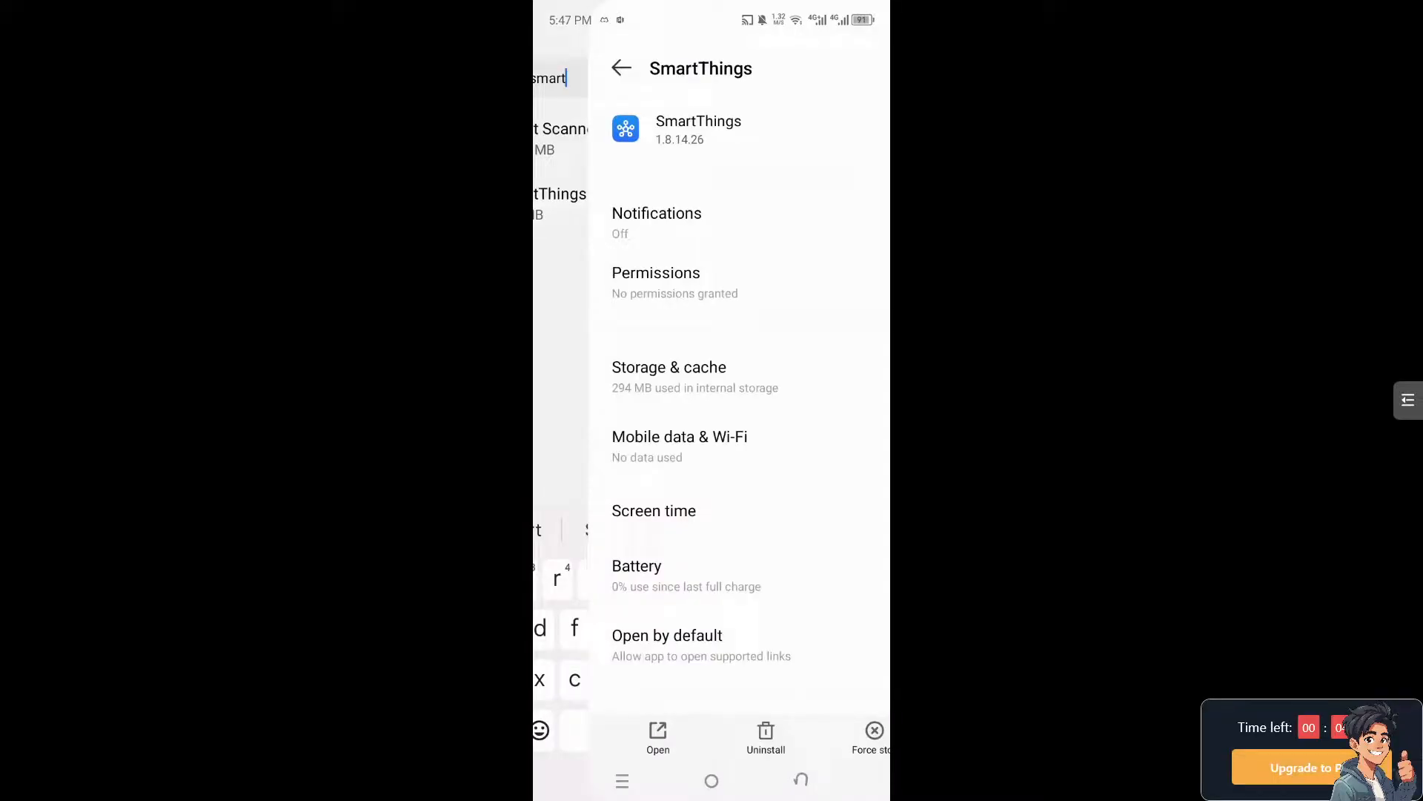
{"action": "left_click", "coordinate": [679, 445]}
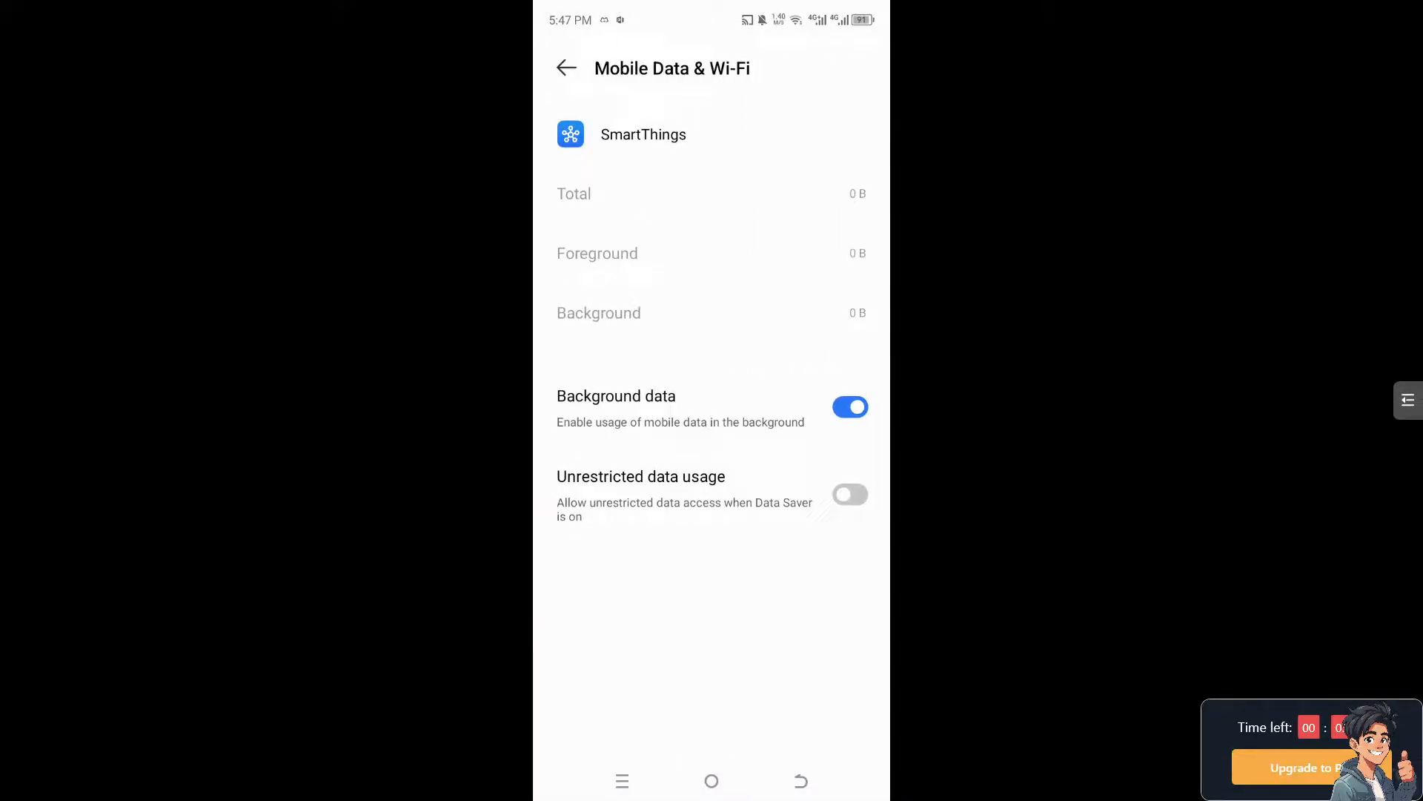